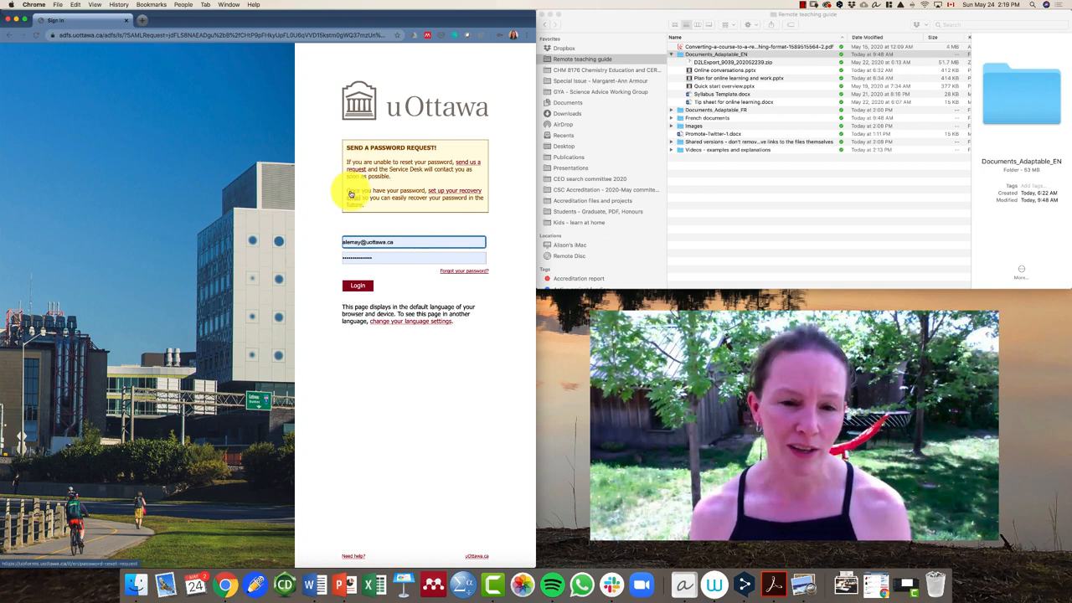
Step: Sign in with the uOttawa account to land on the Brightspace homepage of course tiles
click(358, 285)
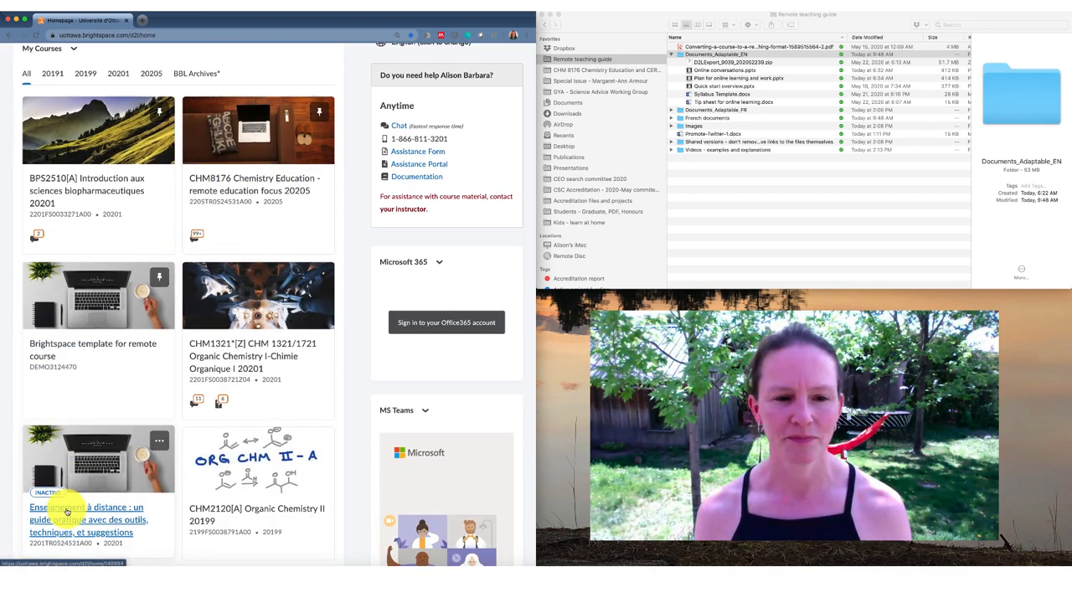
Step: Enter the inactive 'Enseignement à distance : un guide pratique' course from My Courses
click(87, 519)
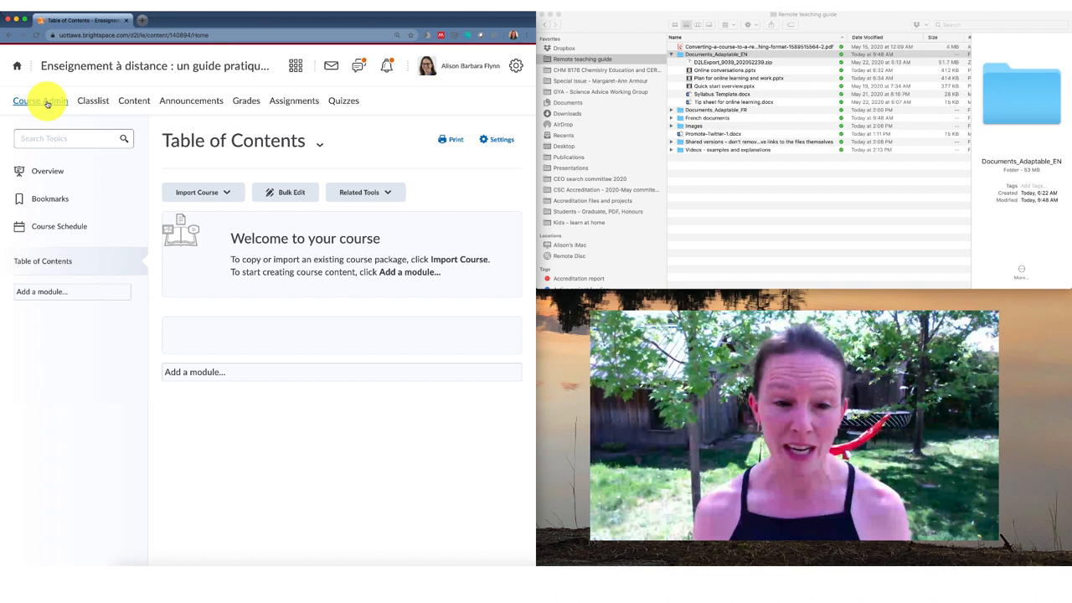
Step: In Course Admin > Manage Files, delete every old file and the site folder, confirming with Yes
click(40, 100)
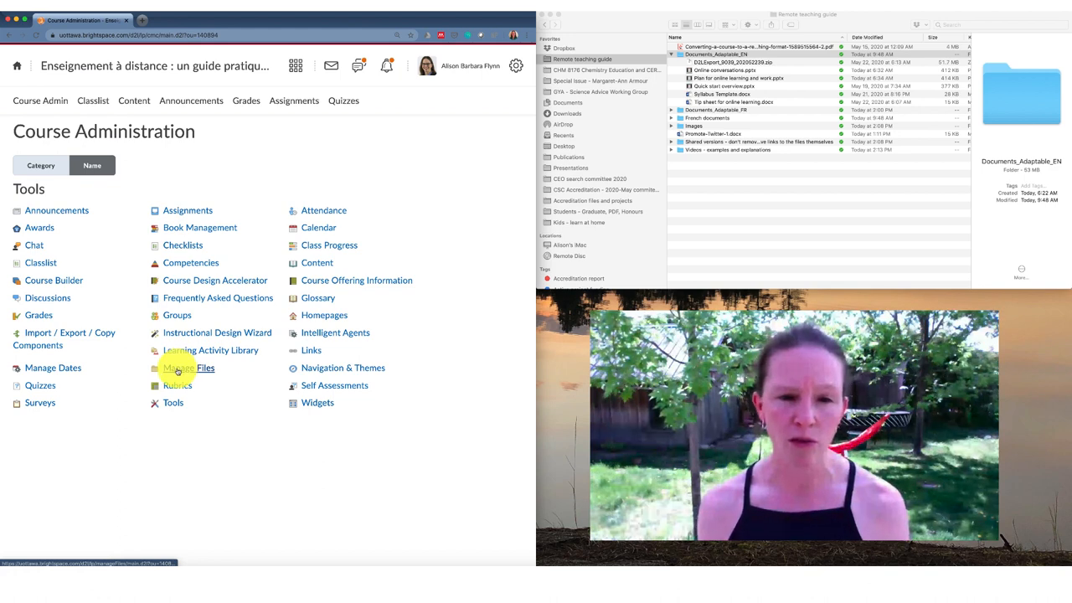
click(188, 368)
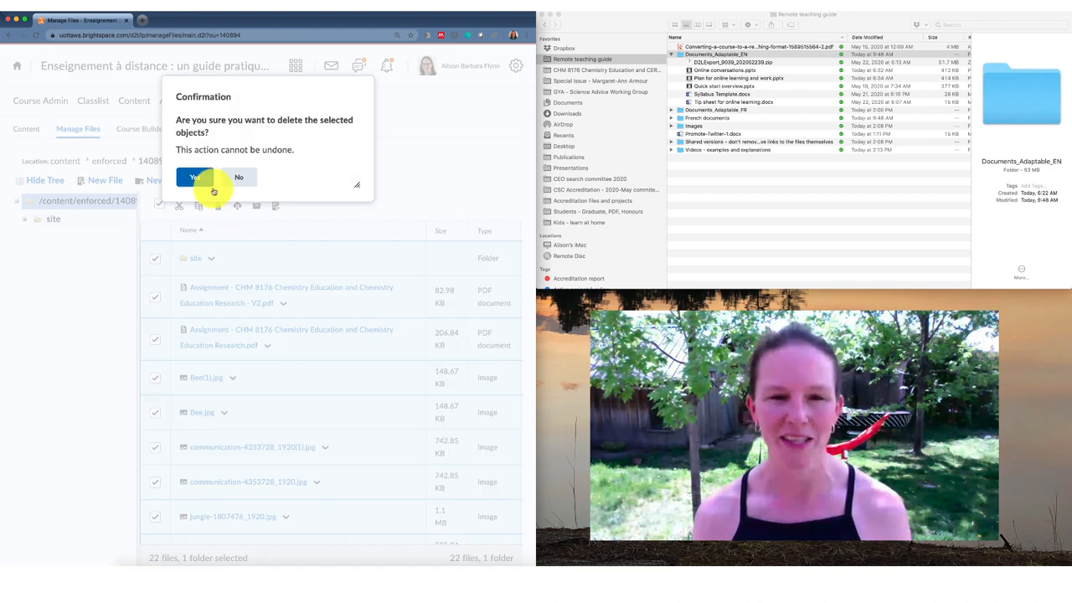
click(238, 177)
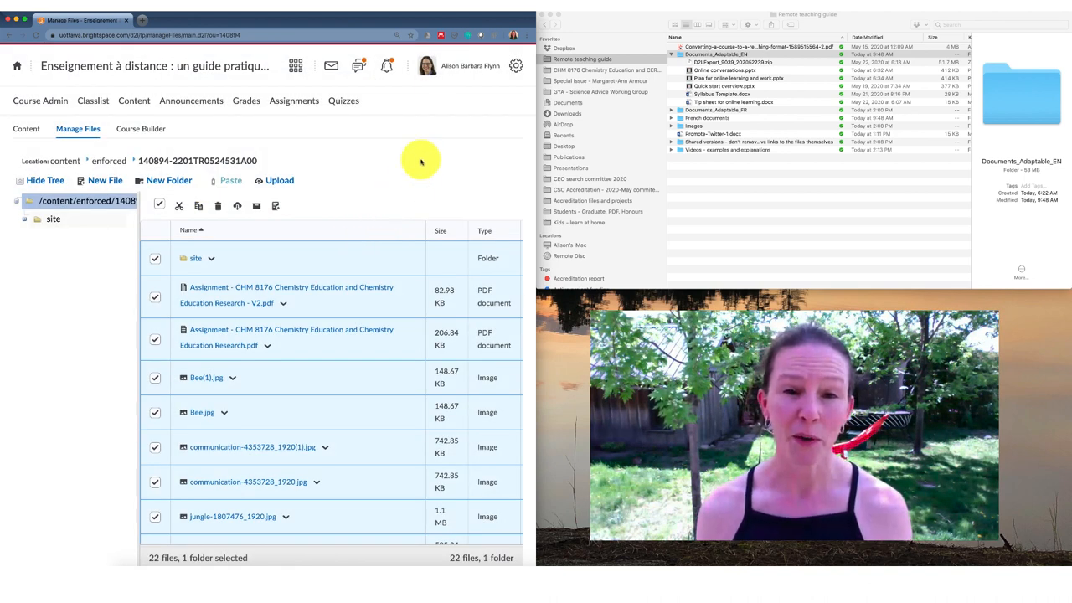
click(218, 205)
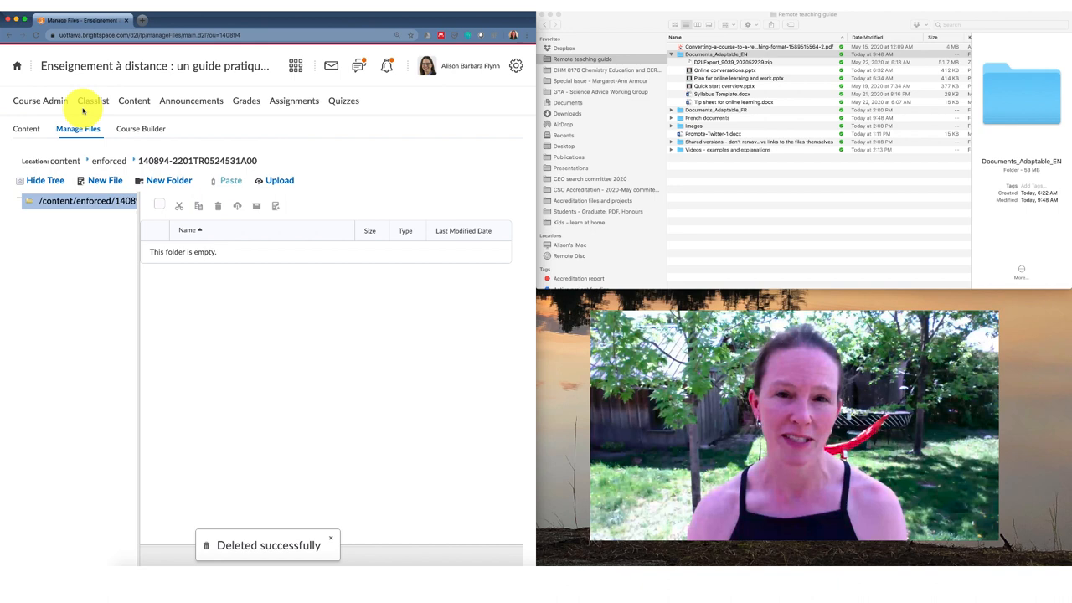
Step: From Course Admin, reach Import / Export / Copy Components and choose Import Components
click(40, 101)
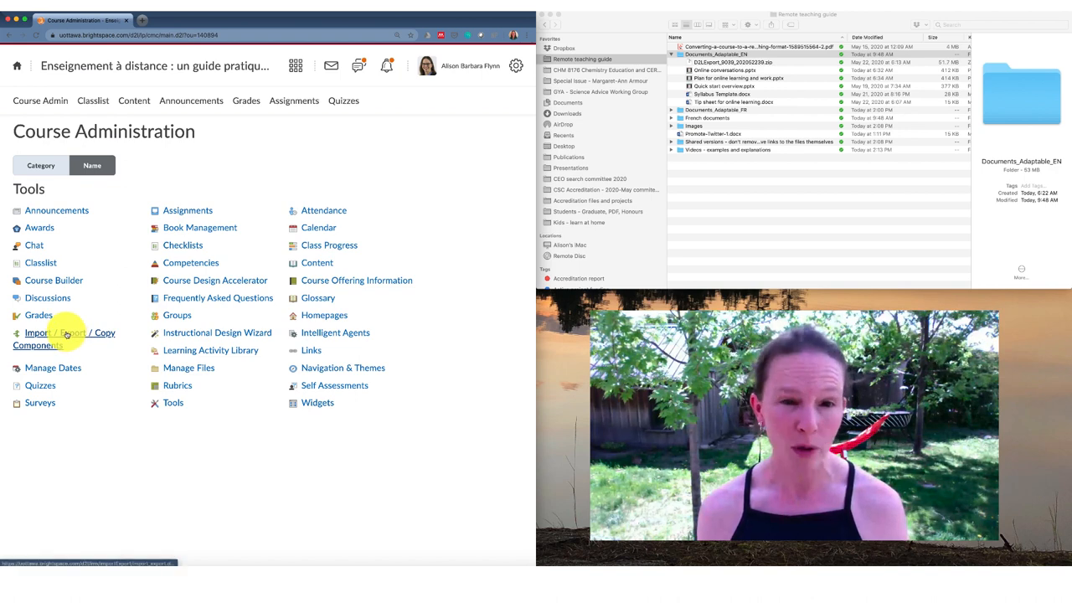
click(65, 339)
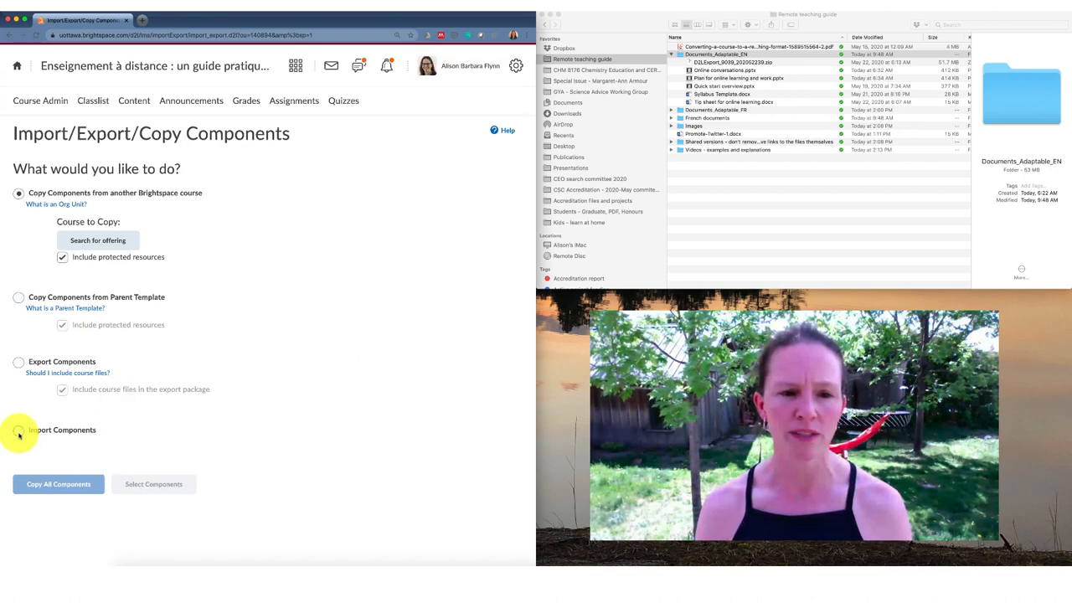
click(18, 429)
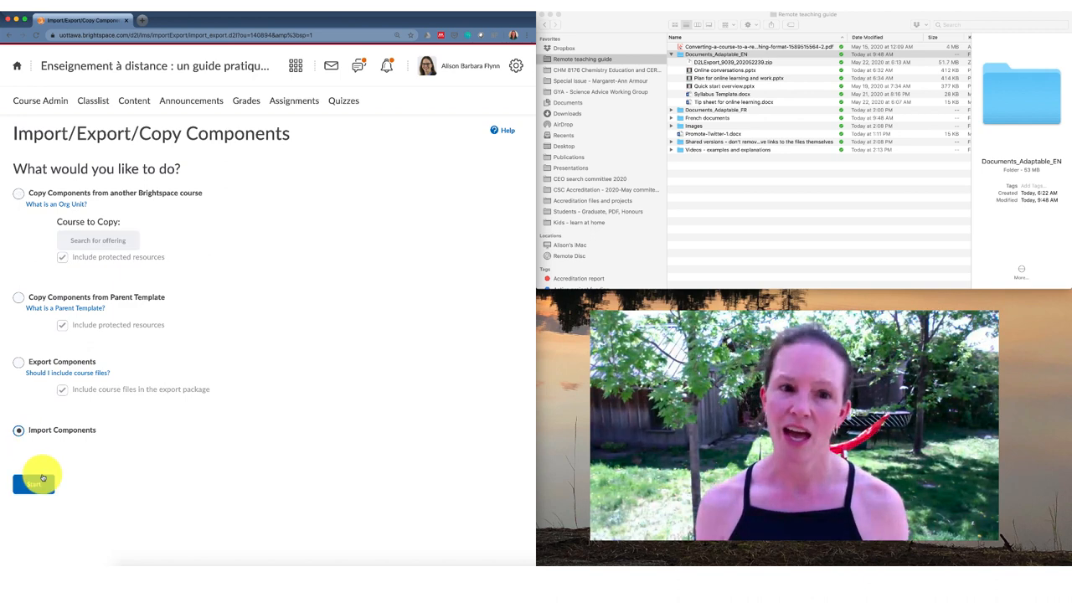
Step: Start the import and attach D2LExport_9039_202052239.zip (49.31 MB) as the course package
click(34, 484)
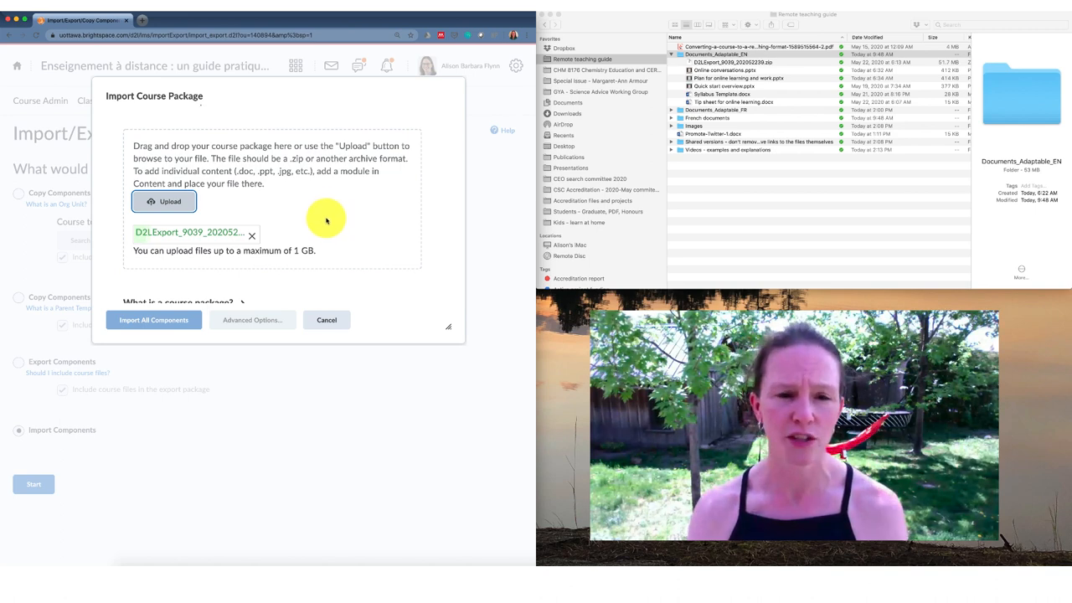
mouse_move(465, 257)
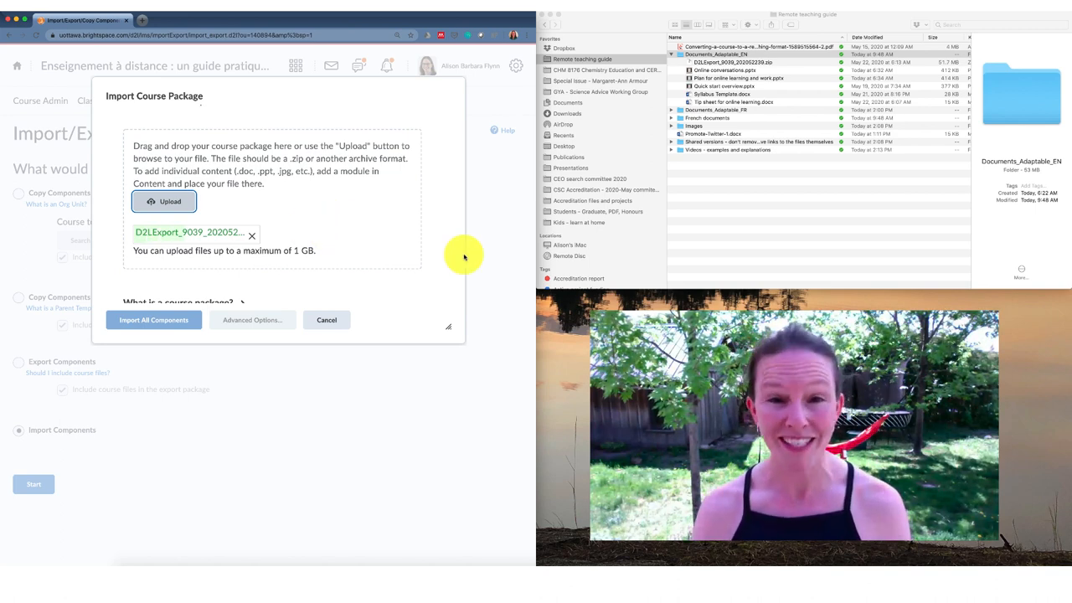
click(164, 201)
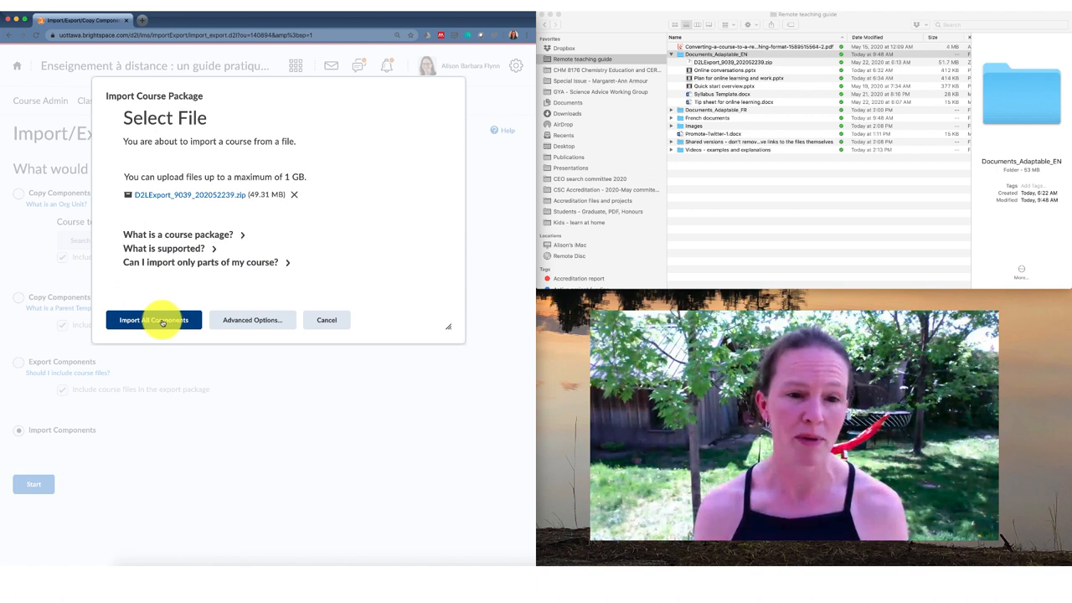
Step: Import all components from the package, then view the populated Table of Contents
click(153, 320)
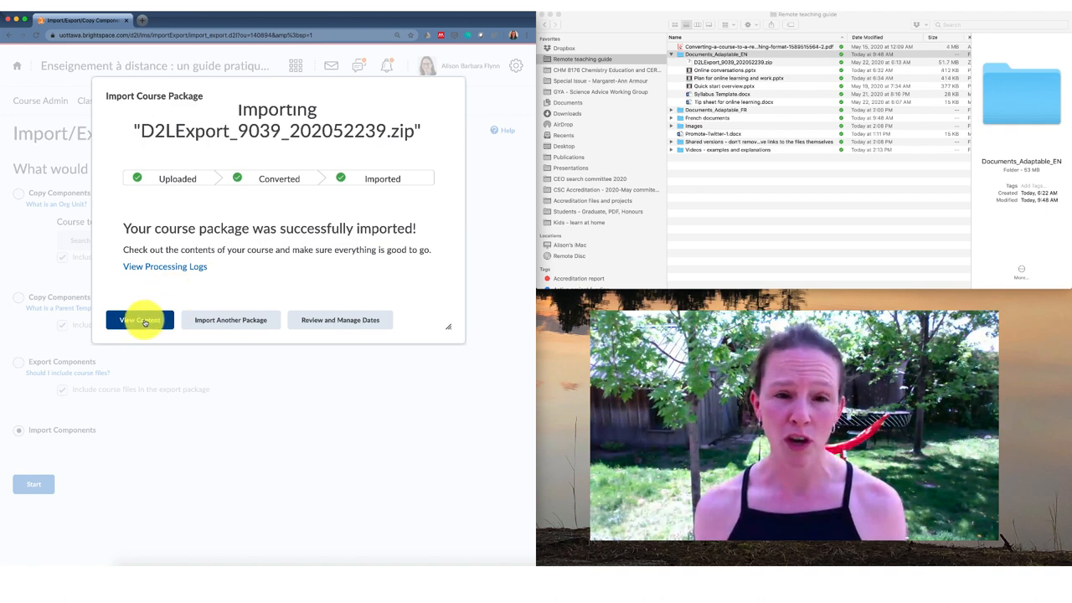
click(139, 319)
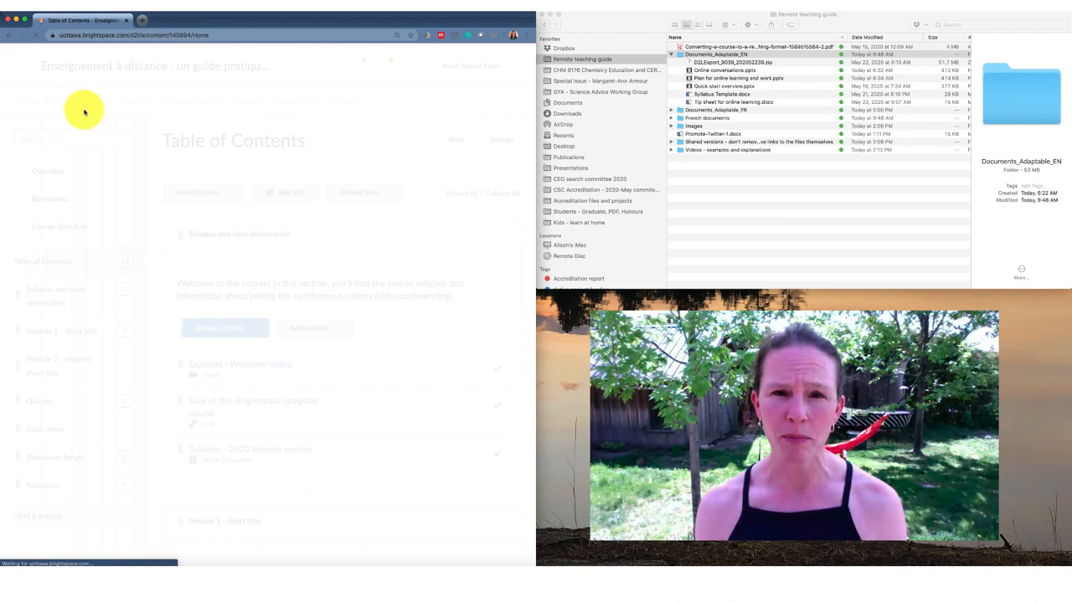